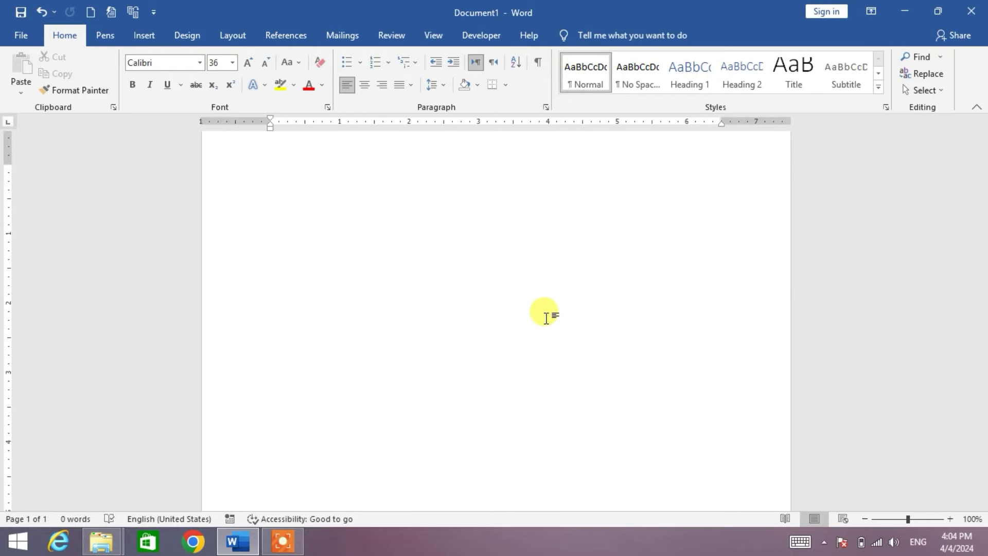
Insert an empty equation box on the blank page using Alt+=
click(271, 304)
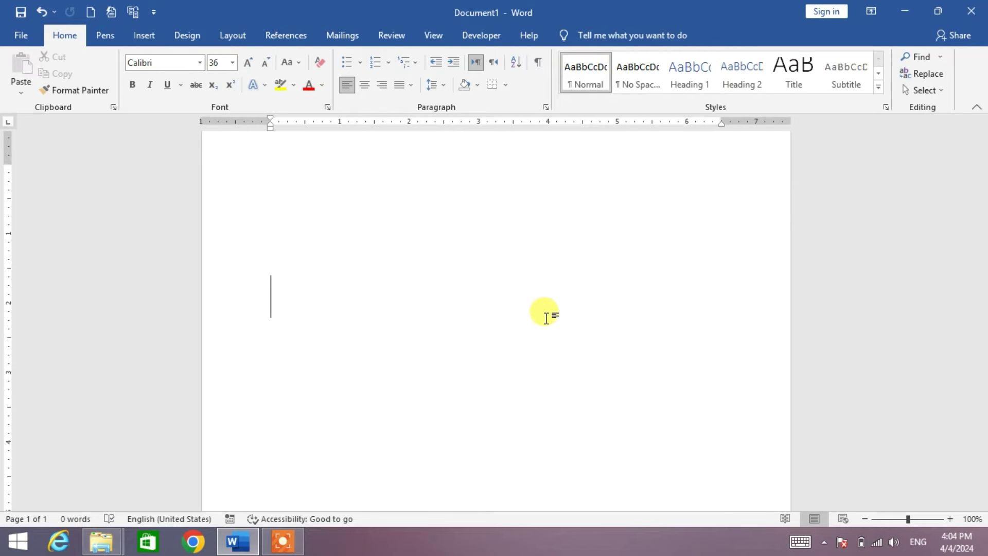
key(alt+=)
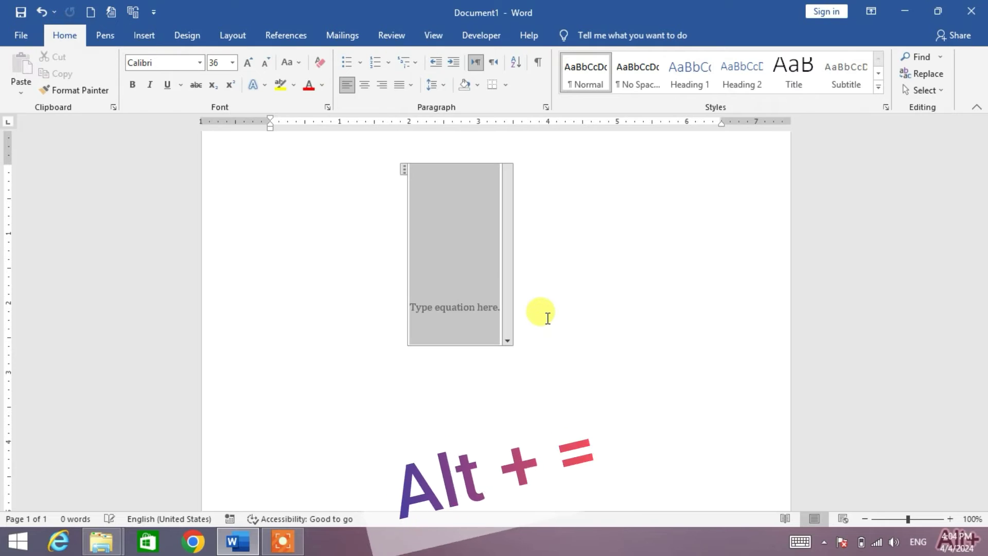
key(alt+=)
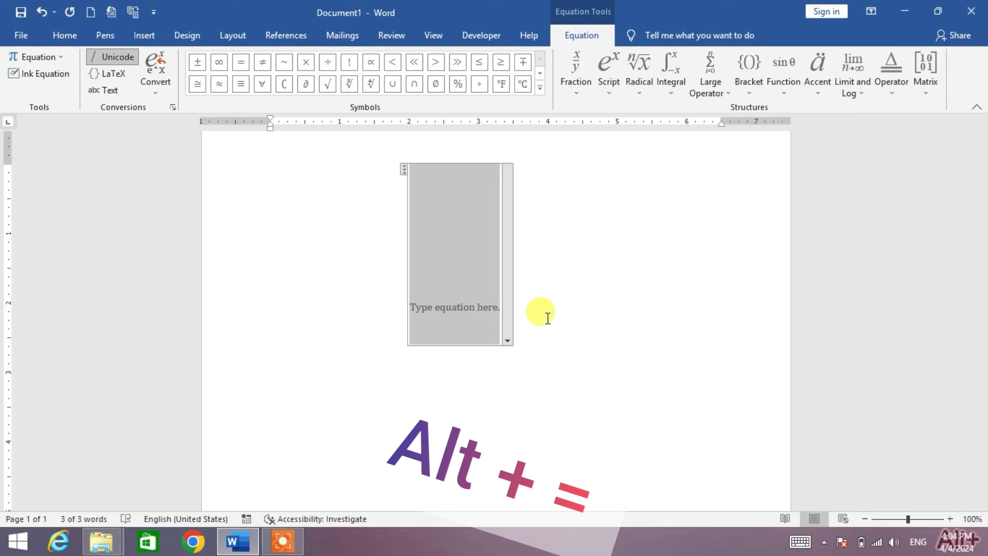